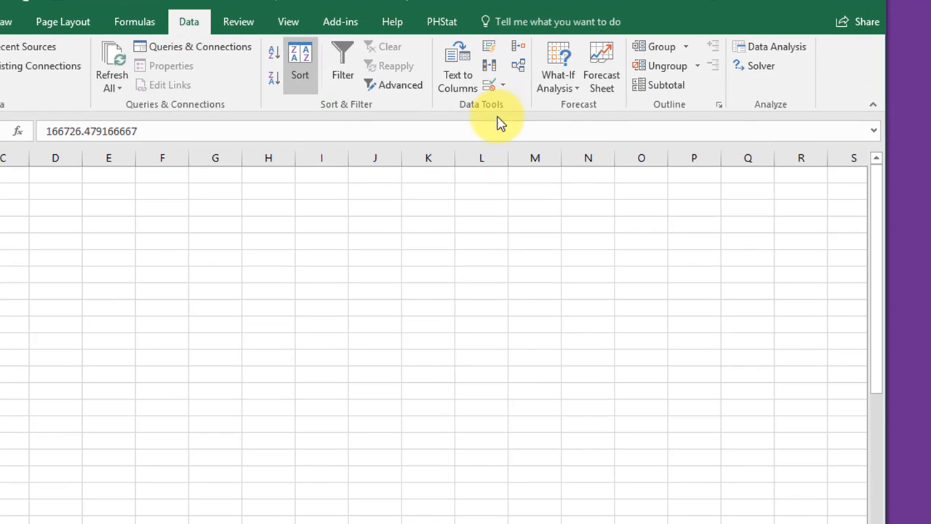
Step: Start a forecast worksheet from the Data ribbon's Forecast Sheet command
click(601, 65)
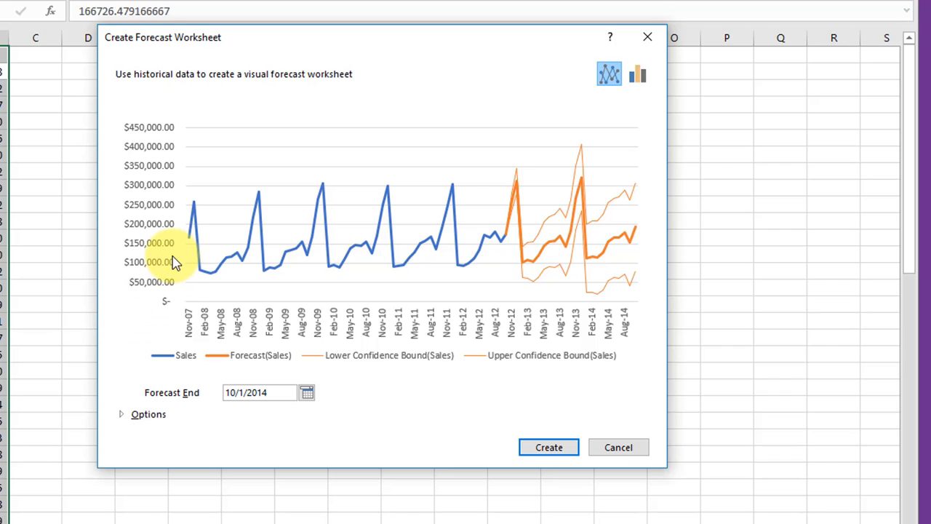
mouse_move(492, 250)
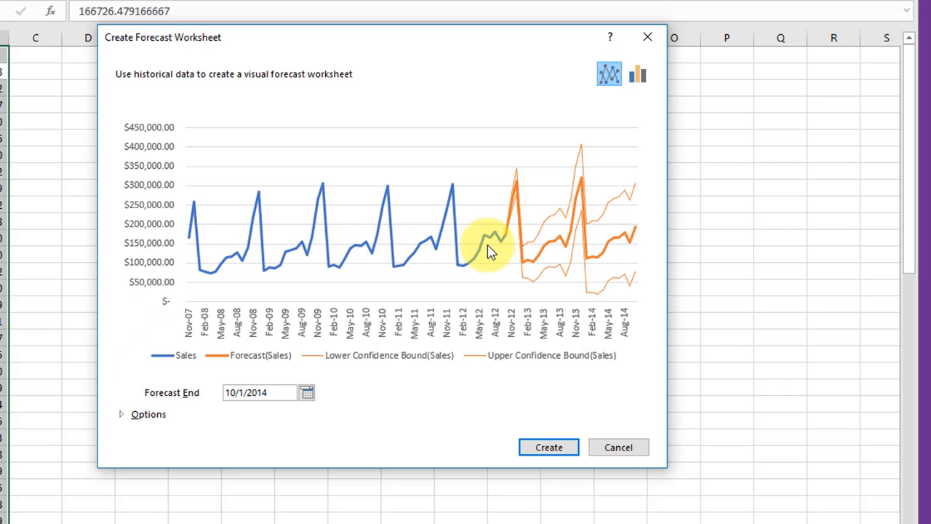
mouse_move(512, 221)
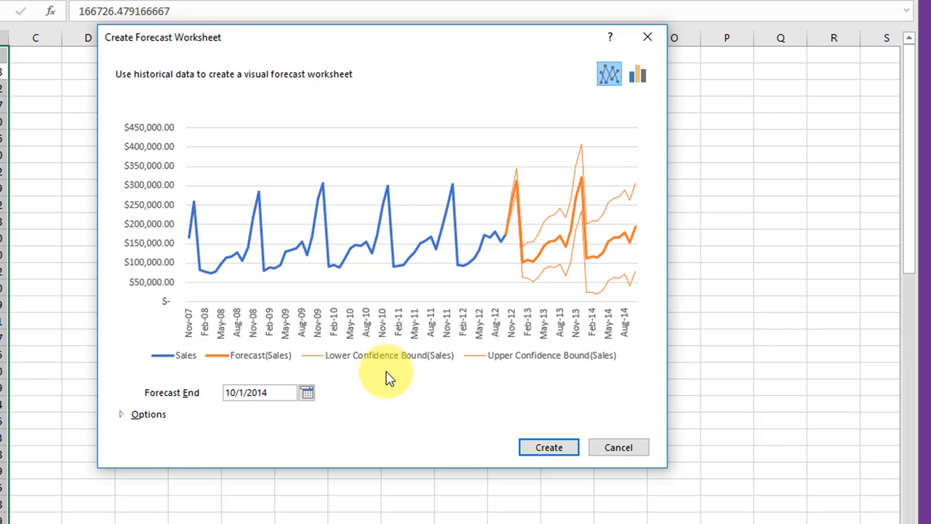
mouse_move(159, 413)
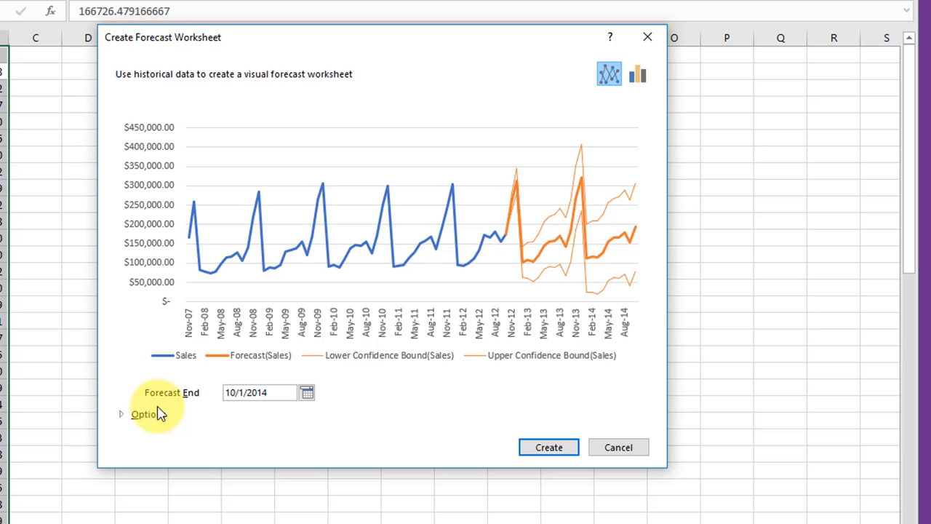
Step: In Options, turn off Confidence Interval and enable Include forecast statistics
click(145, 413)
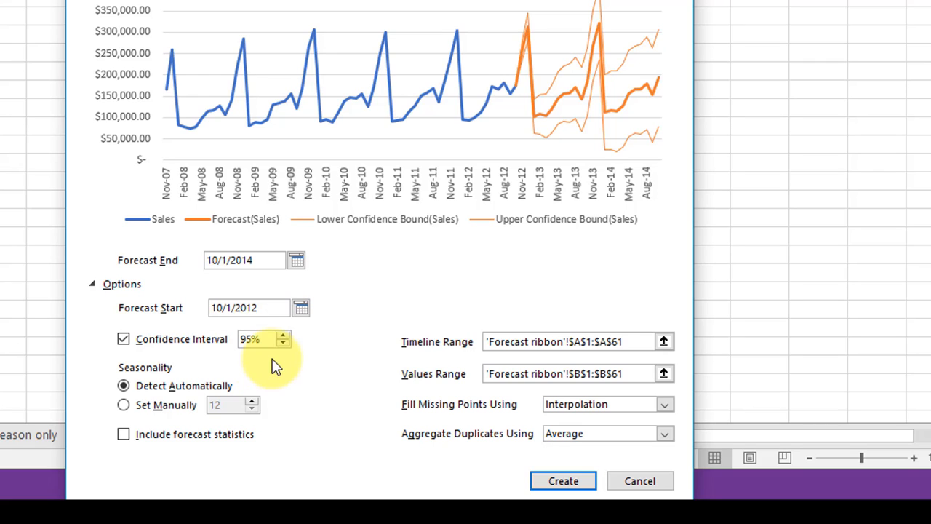
mouse_move(177, 361)
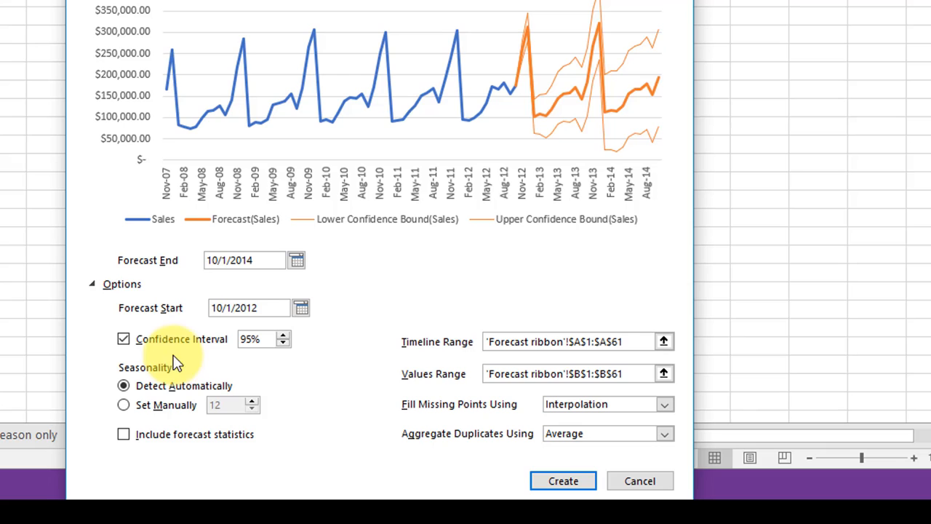
click(122, 337)
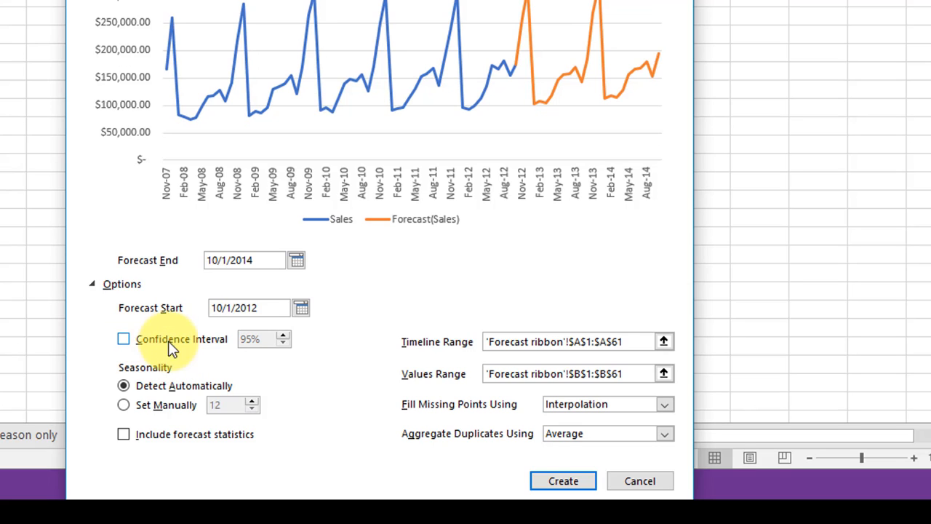
mouse_move(124, 433)
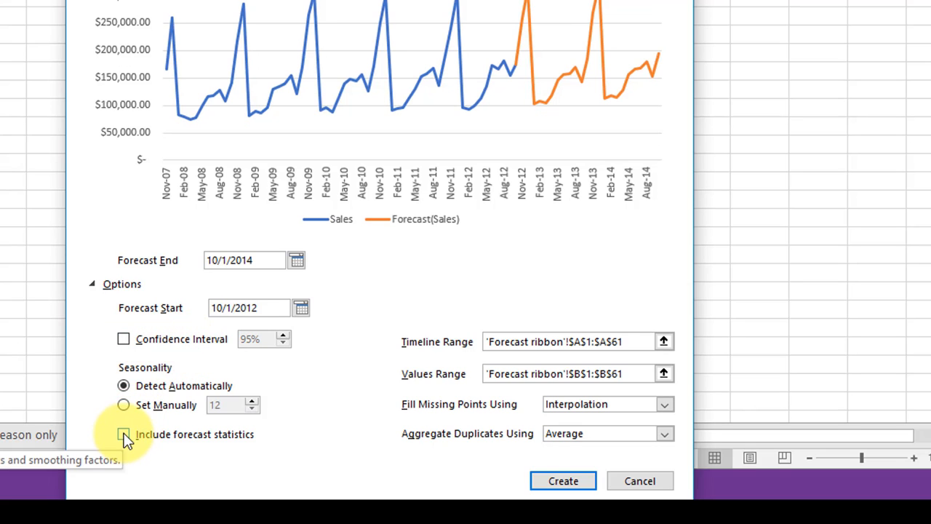
click(123, 433)
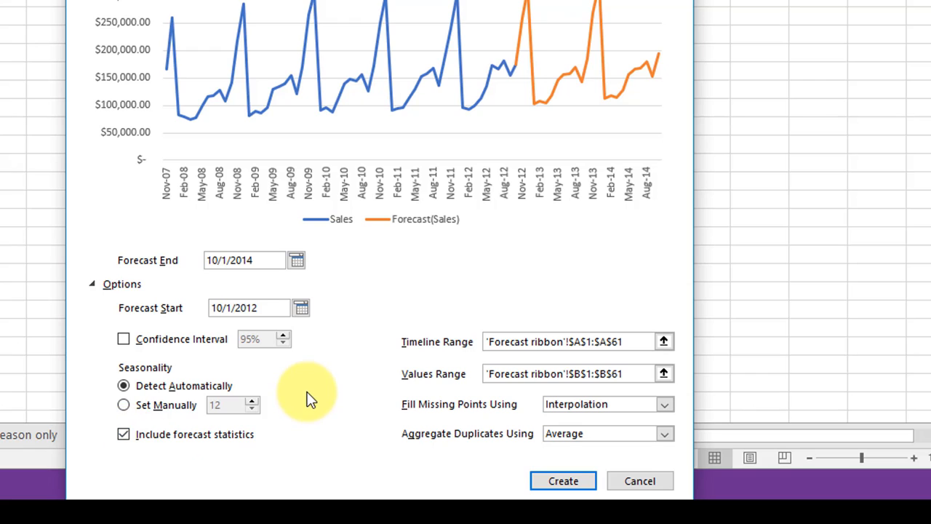
mouse_move(231, 404)
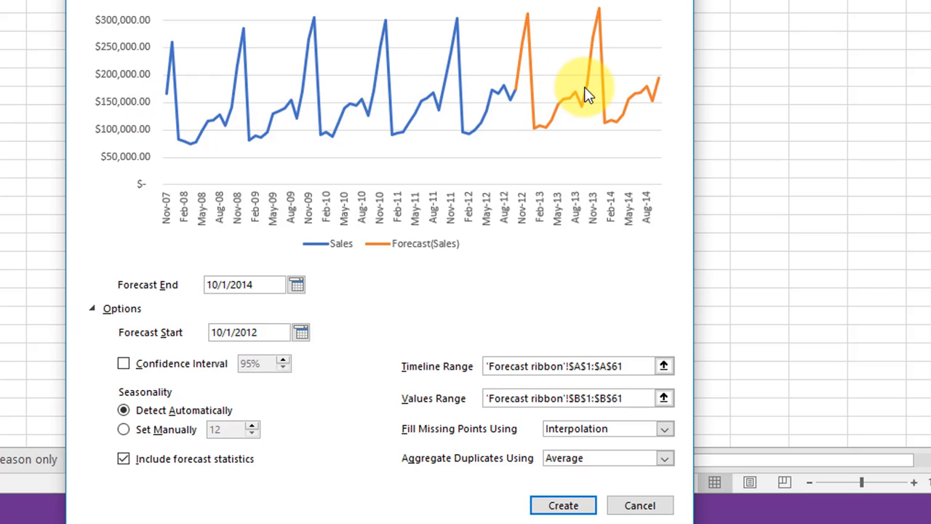
mouse_move(605, 114)
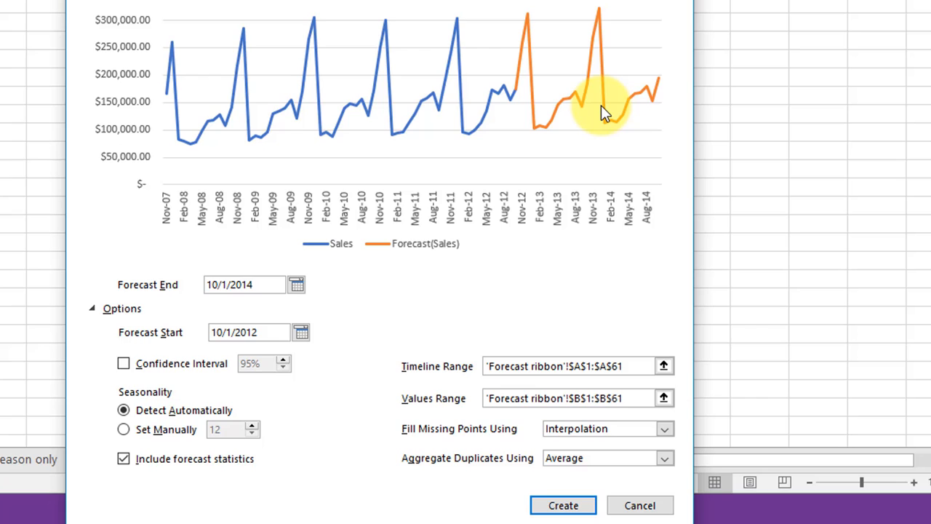
mouse_move(487, 109)
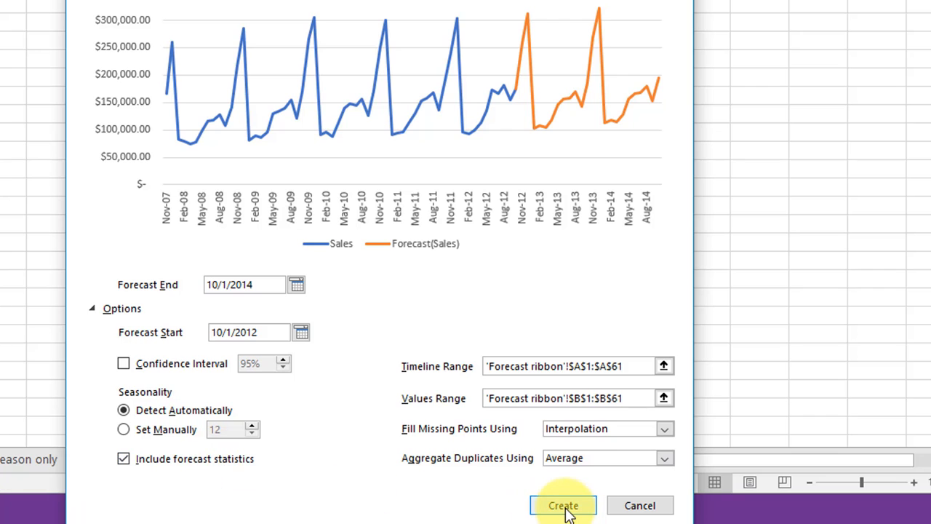
Step: Create the forecast worksheet and select its Sales-and-forecast line chart
click(564, 504)
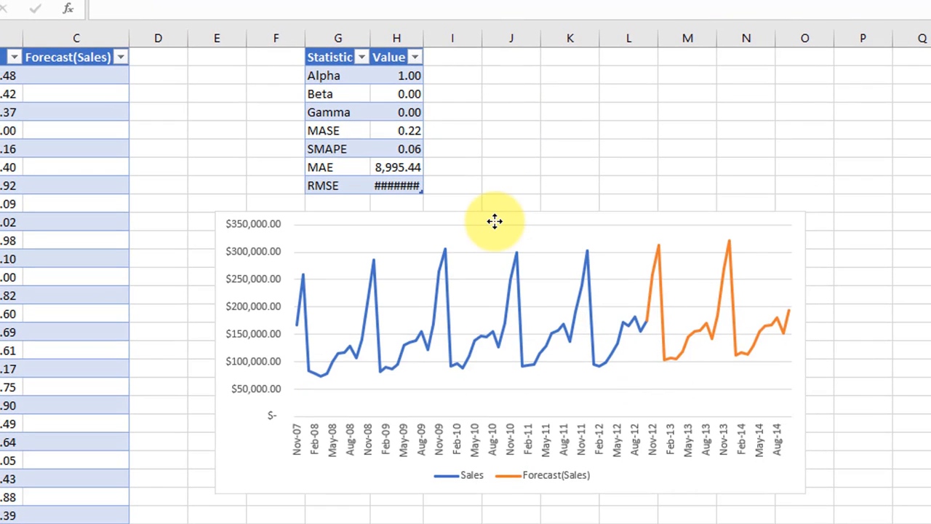
click(495, 221)
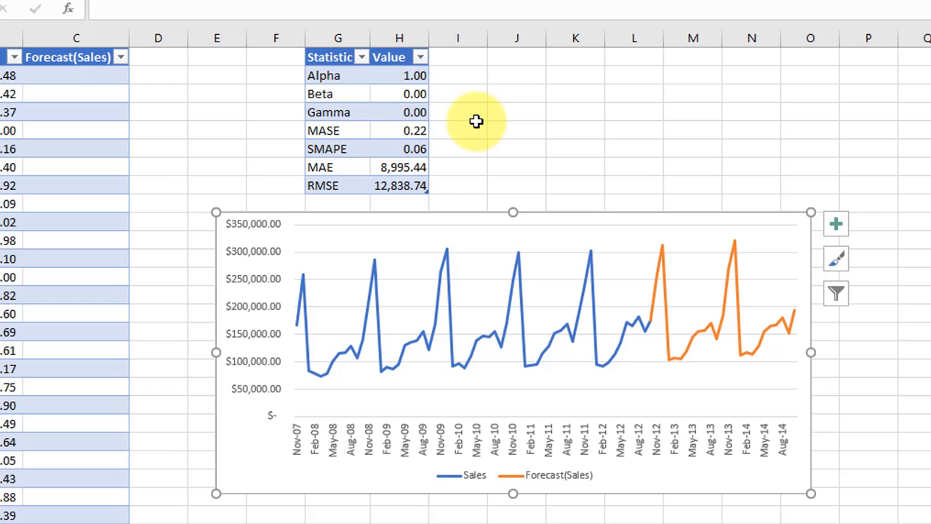
mouse_move(535, 176)
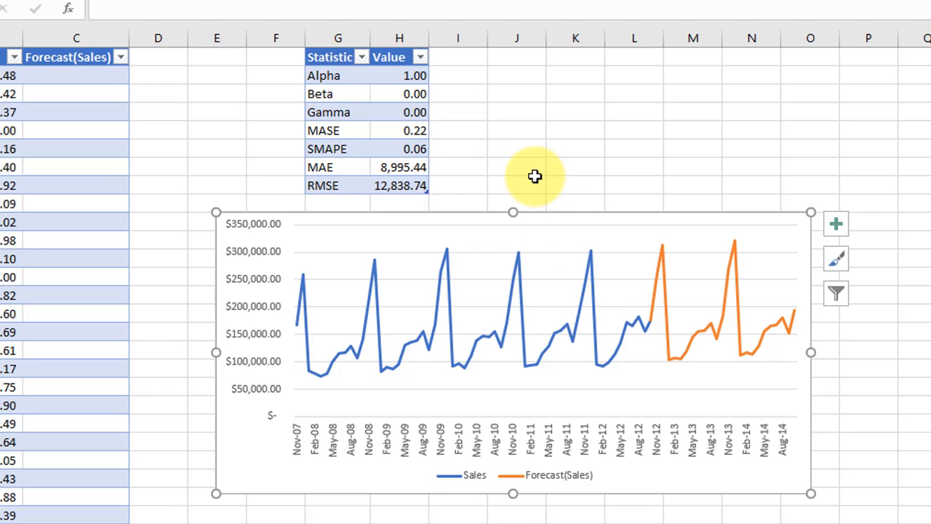
mouse_move(539, 167)
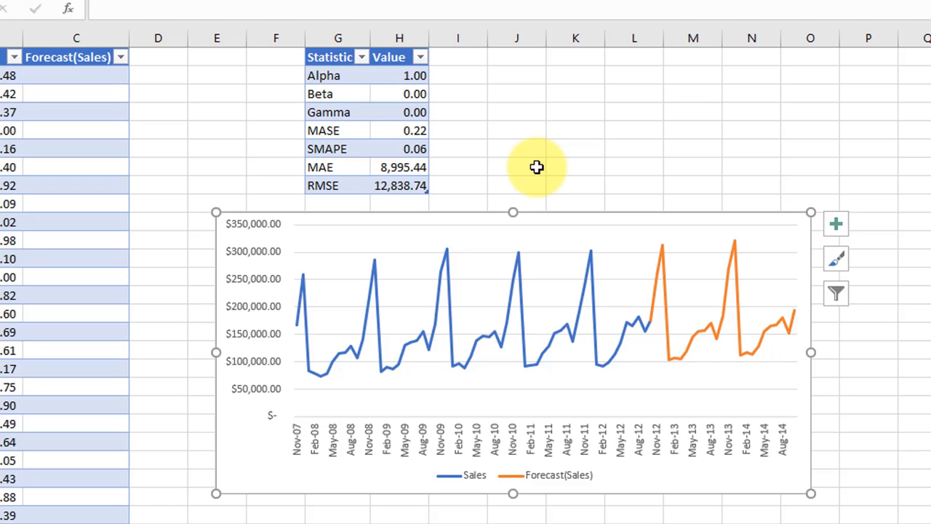
mouse_move(537, 166)
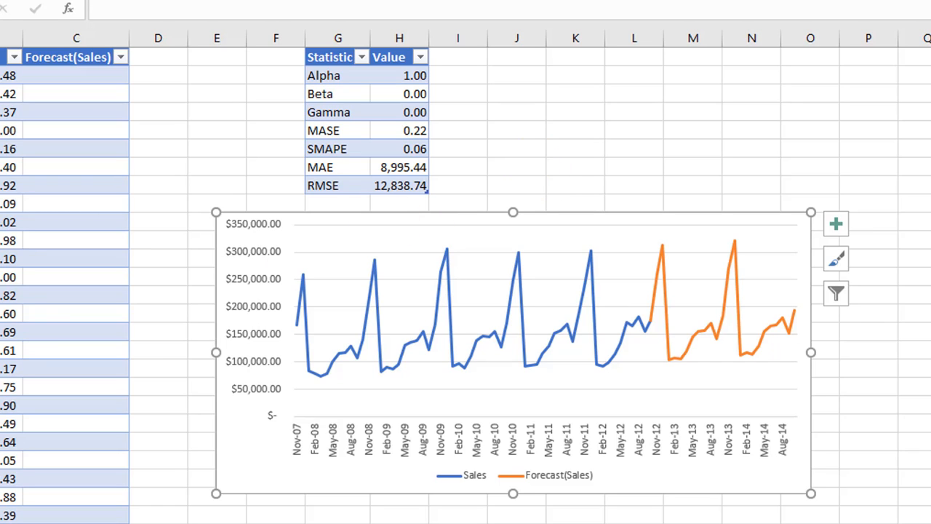